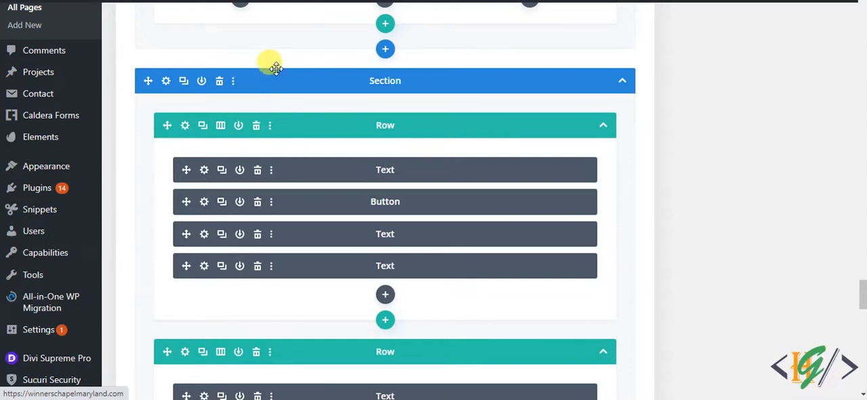
{"action": "mouse_move", "coordinate": [292, 169]}
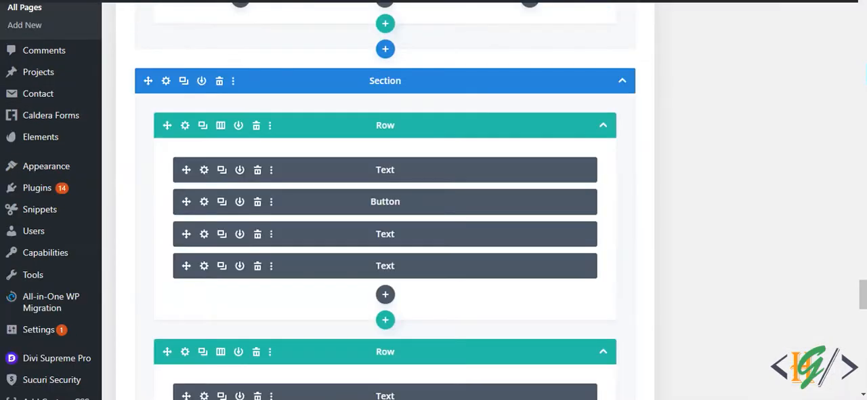
{"action": "mouse_move", "coordinate": [285, 125]}
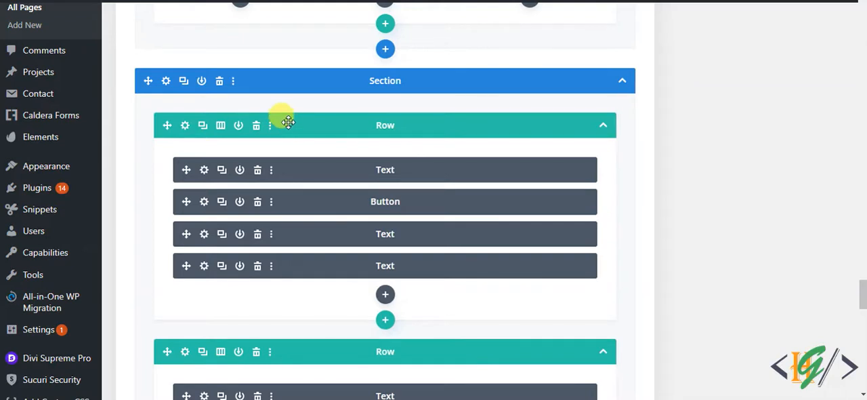
{"action": "mouse_move", "coordinate": [233, 81]}
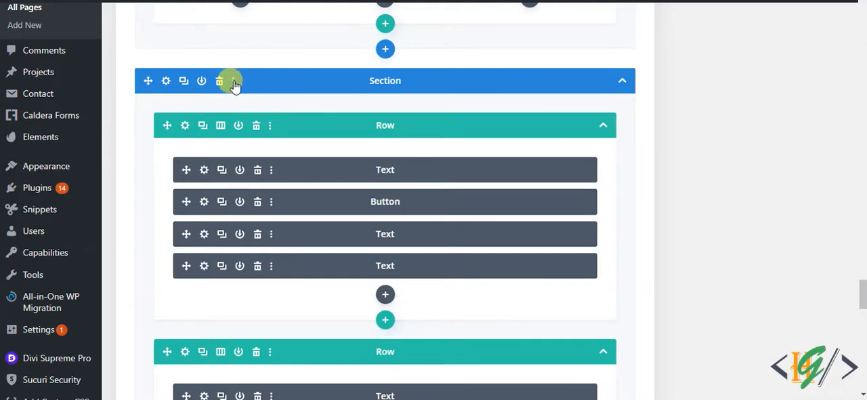
Copy the whole section and paste it below the empty section on the other page.
{"action": "left_click", "coordinate": [233, 81]}
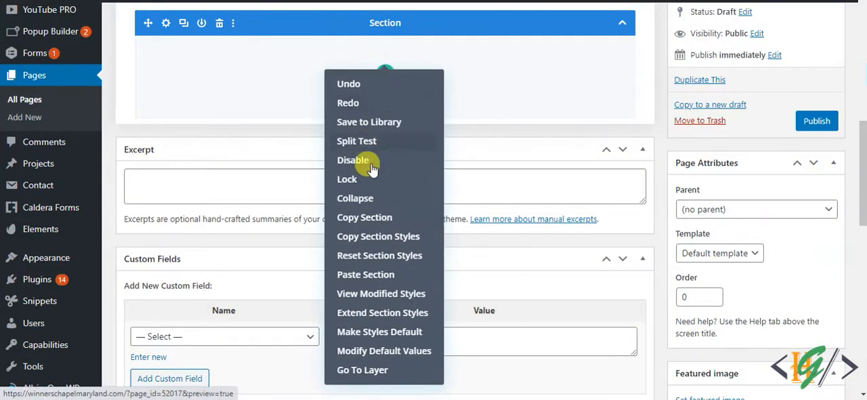
{"action": "mouse_move", "coordinate": [371, 278]}
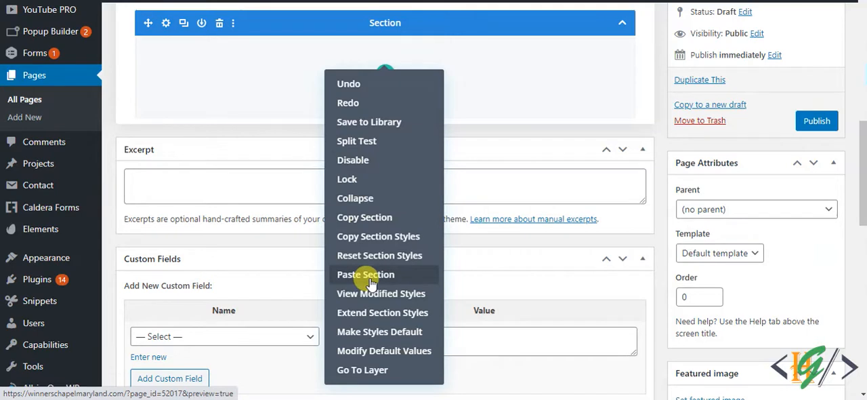
{"action": "left_click", "coordinate": [366, 273]}
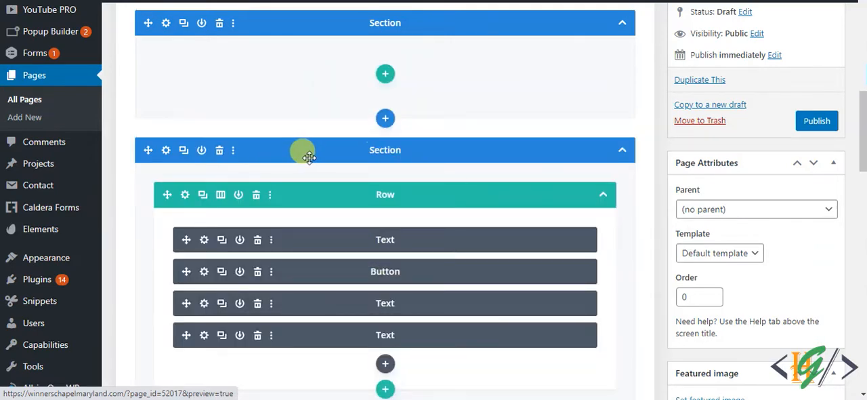
Copy the first row and bring up Paste Row options under the last row on the other page.
{"action": "scroll", "scroll_direction": "down", "scroll_amount": 3}
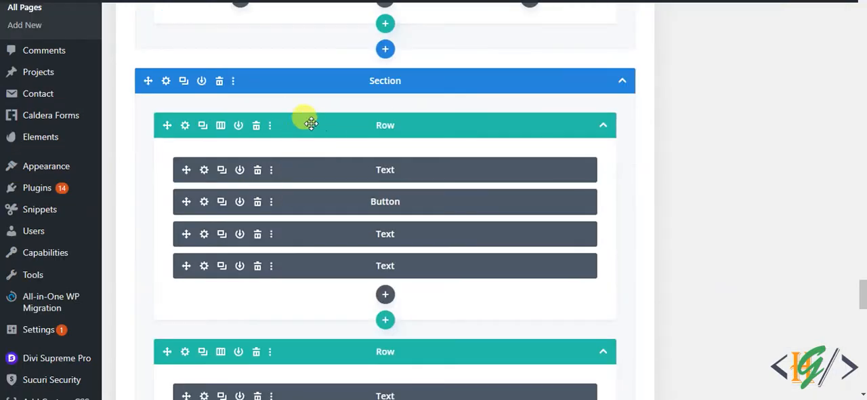
{"action": "left_click", "coordinate": [271, 125]}
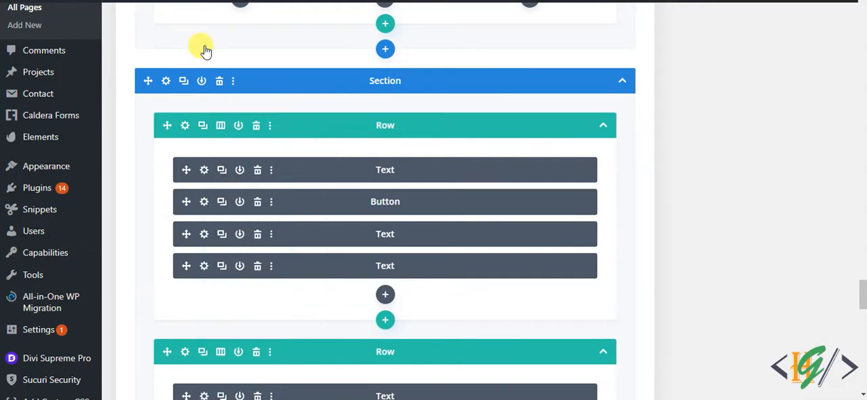
{"action": "scroll", "scroll_direction": "down", "scroll_amount": 3}
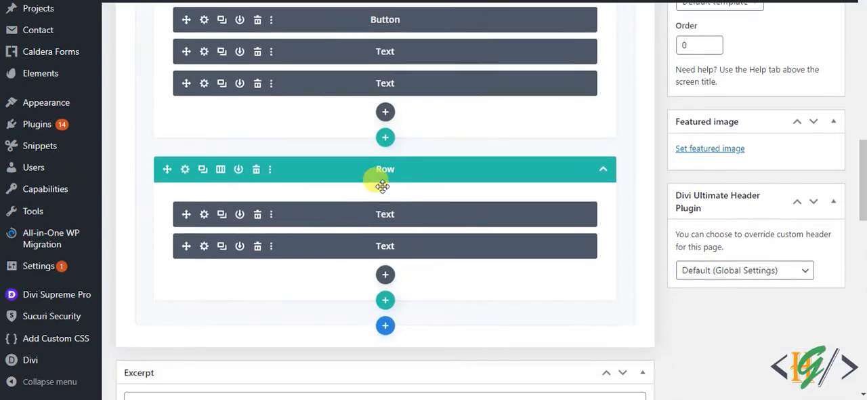
{"action": "scroll", "scroll_direction": "down", "scroll_amount": 3}
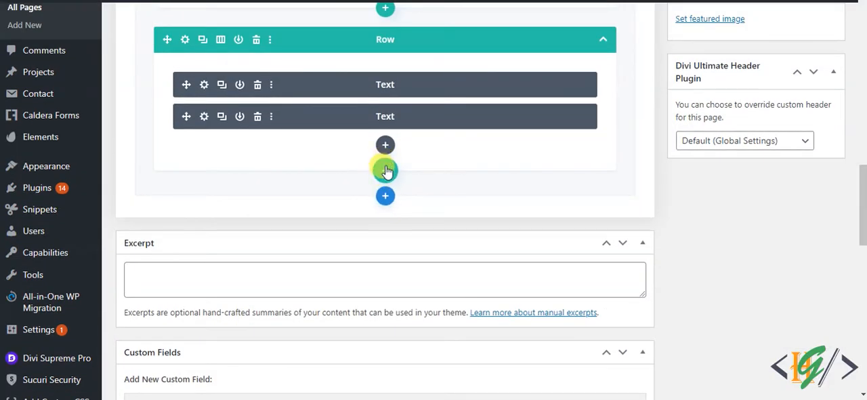
{"action": "right_click", "coordinate": [384, 169]}
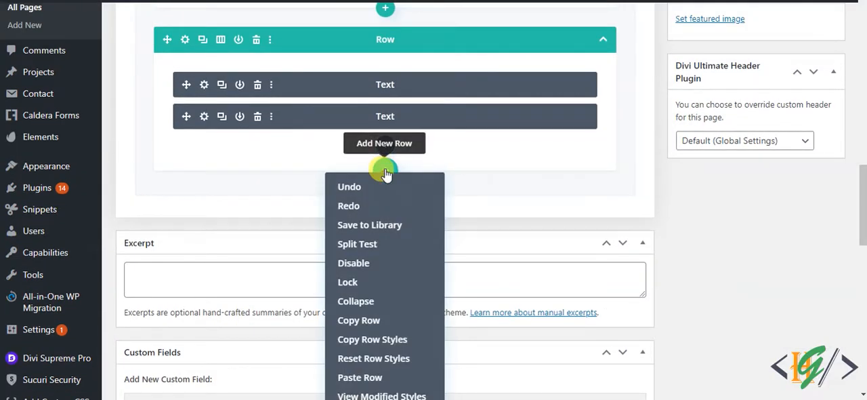
{"action": "scroll", "scroll_direction": "down", "scroll_amount": 3}
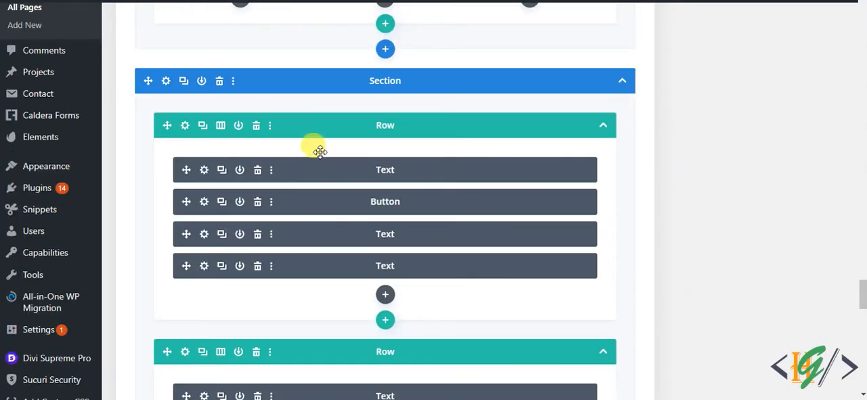
Copy the last Text module of the first row via its options menu.
{"action": "scroll", "scroll_direction": "down", "scroll_amount": 3}
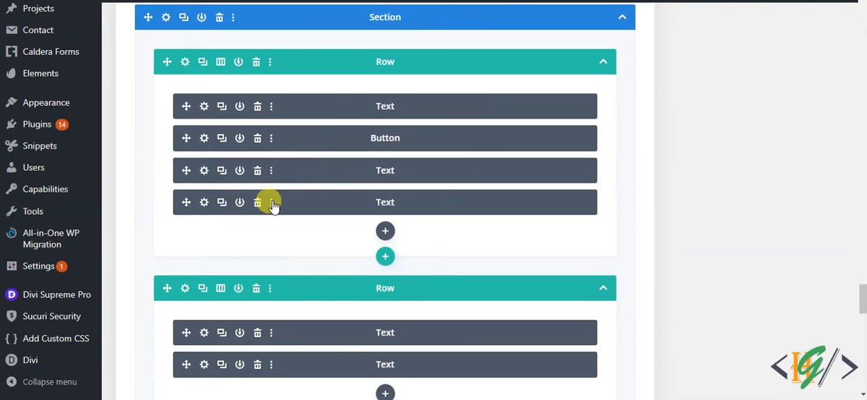
{"action": "left_click", "coordinate": [271, 200]}
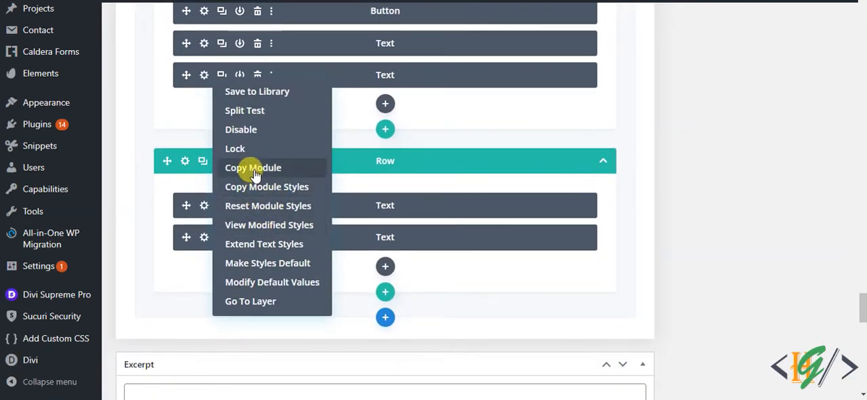
{"action": "left_click", "coordinate": [252, 168]}
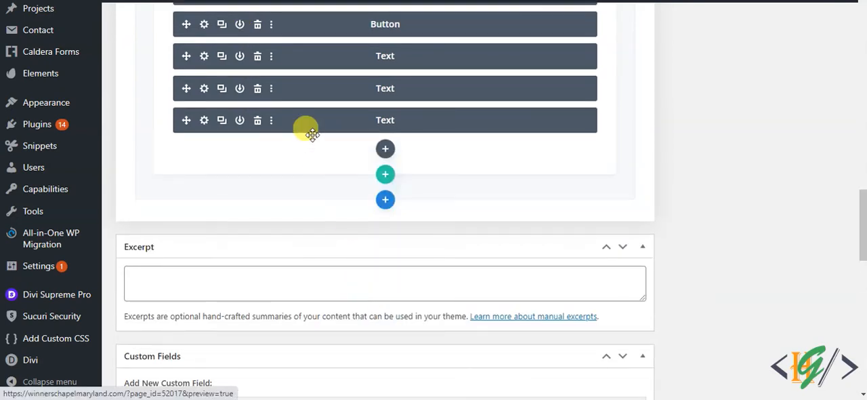
{"action": "mouse_move", "coordinate": [458, 199]}
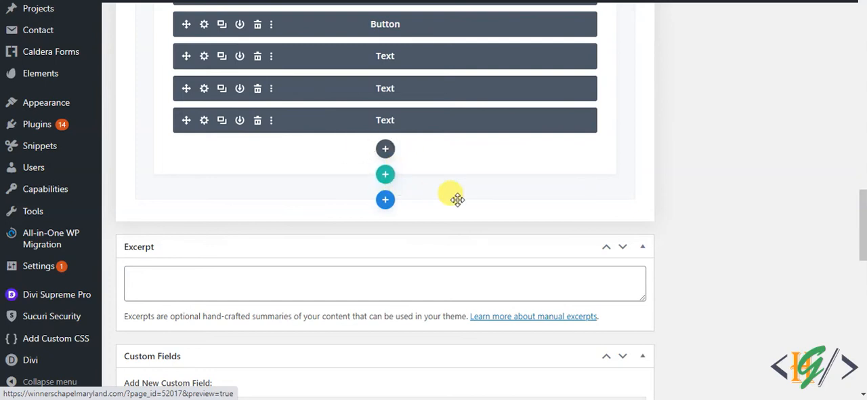
{"action": "mouse_move", "coordinate": [433, 189]}
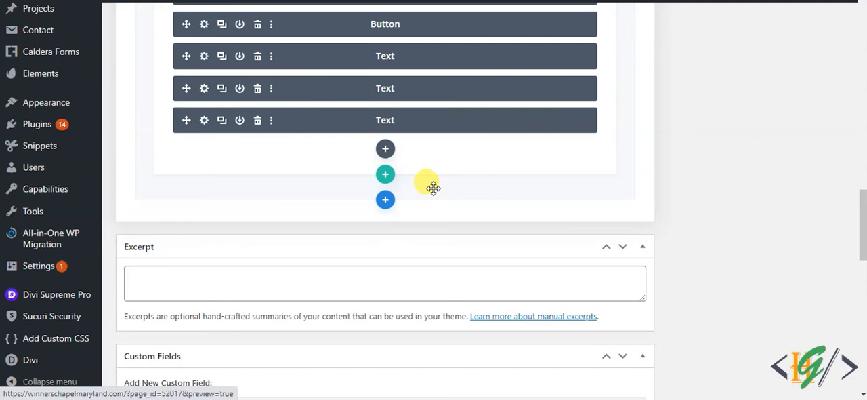
{"action": "mouse_move", "coordinate": [433, 188]}
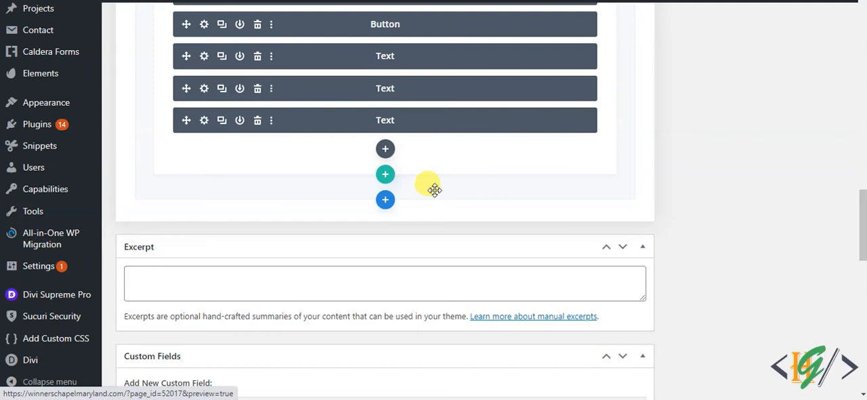